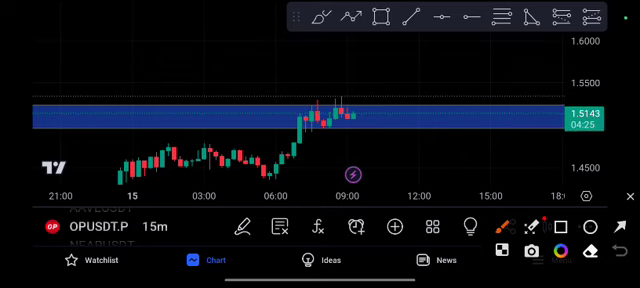
Draw a red freehand path from recent candles wavering along the blue zone, rising rightward.
drag(295, 130, 520, 95)
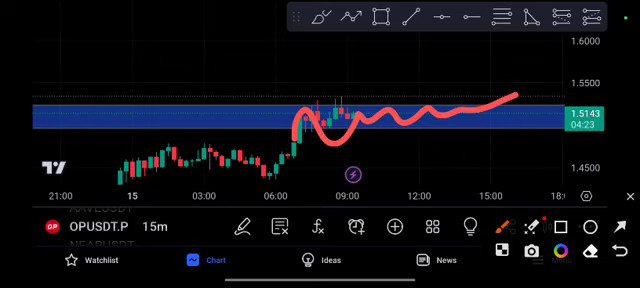